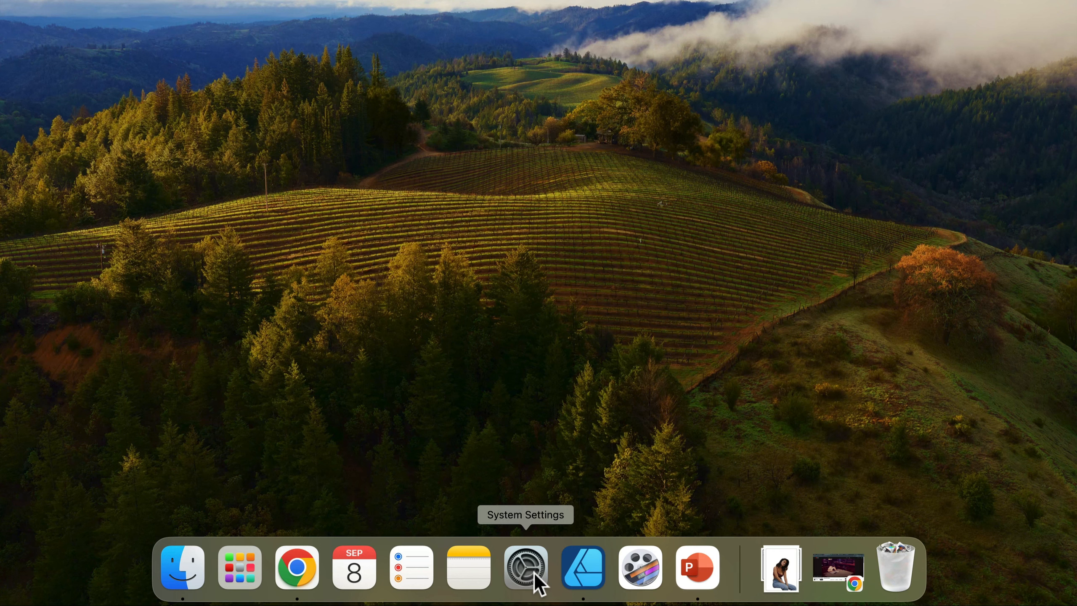
- Launch System Settings from the Dock, landing on the Appearance pane
click(525, 567)
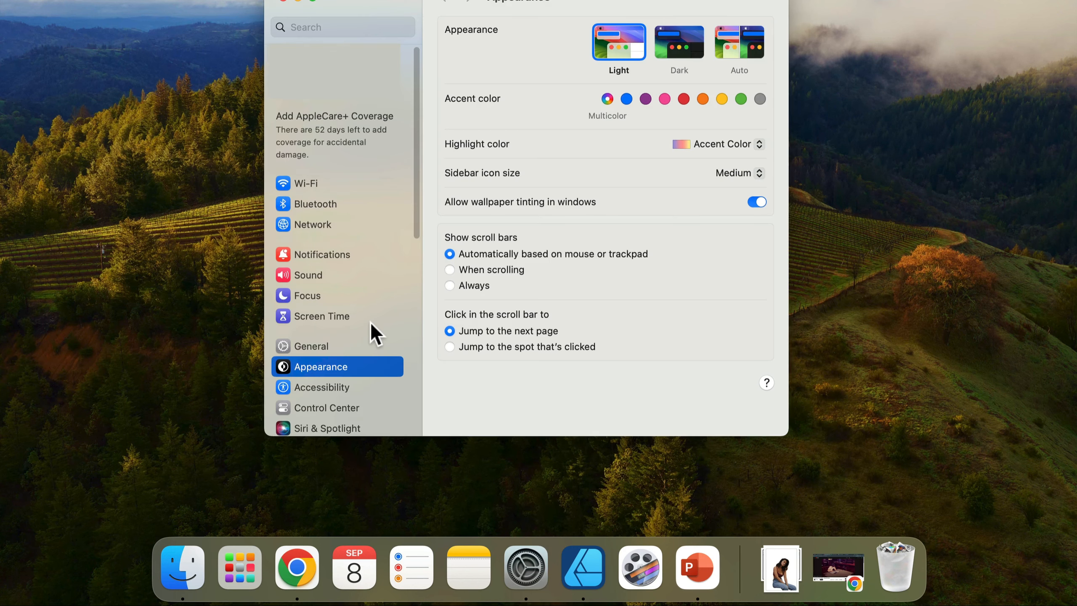
mouse_move(296, 361)
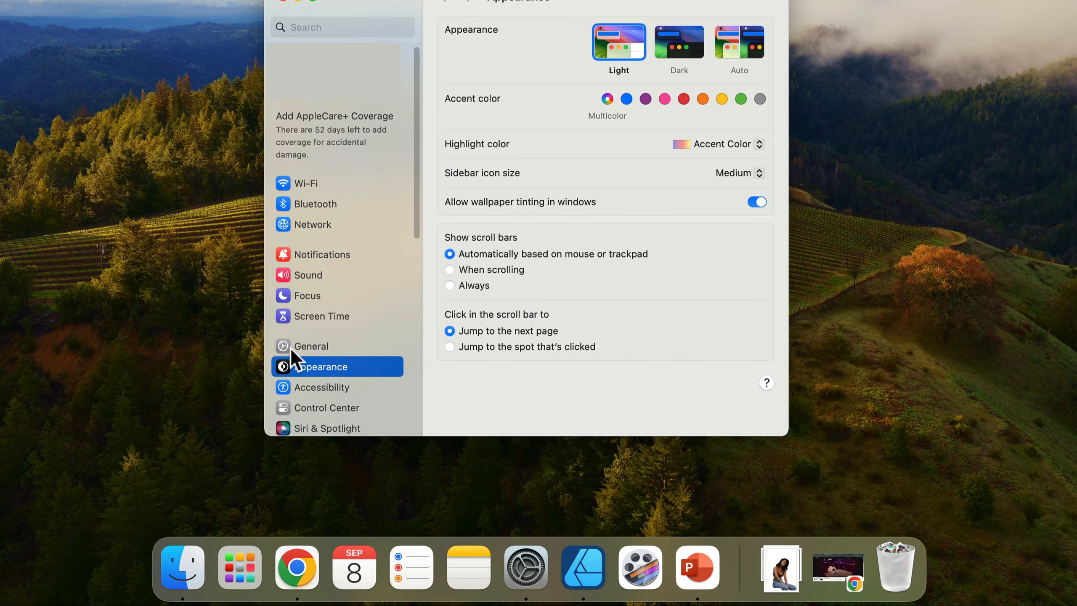
- Go to General, then Transfer or Reset, showing Migration Assistant and Erase All Content and Settings
click(310, 345)
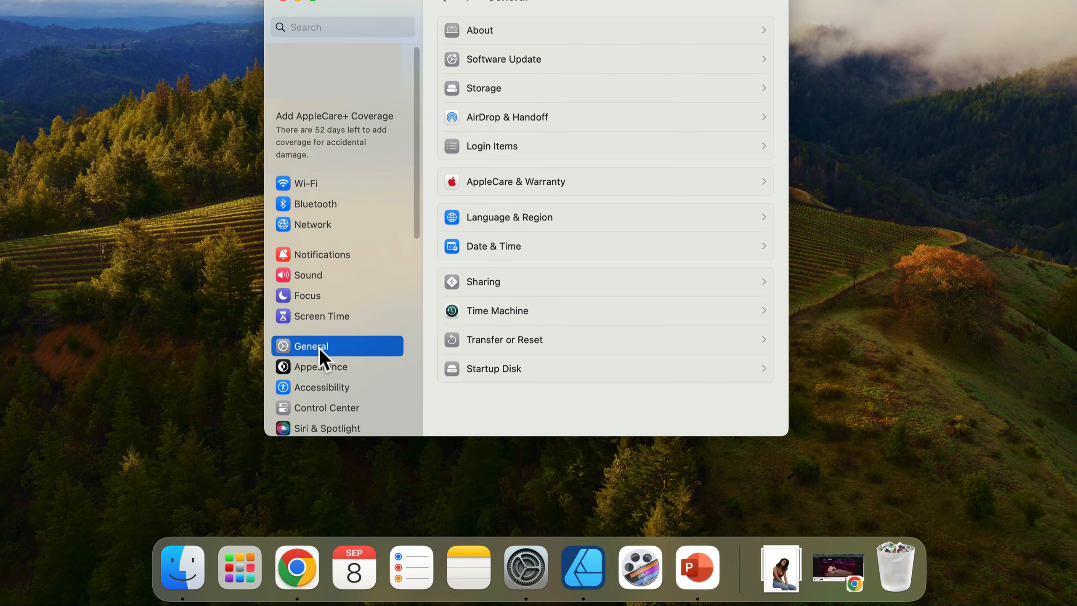
mouse_move(471, 352)
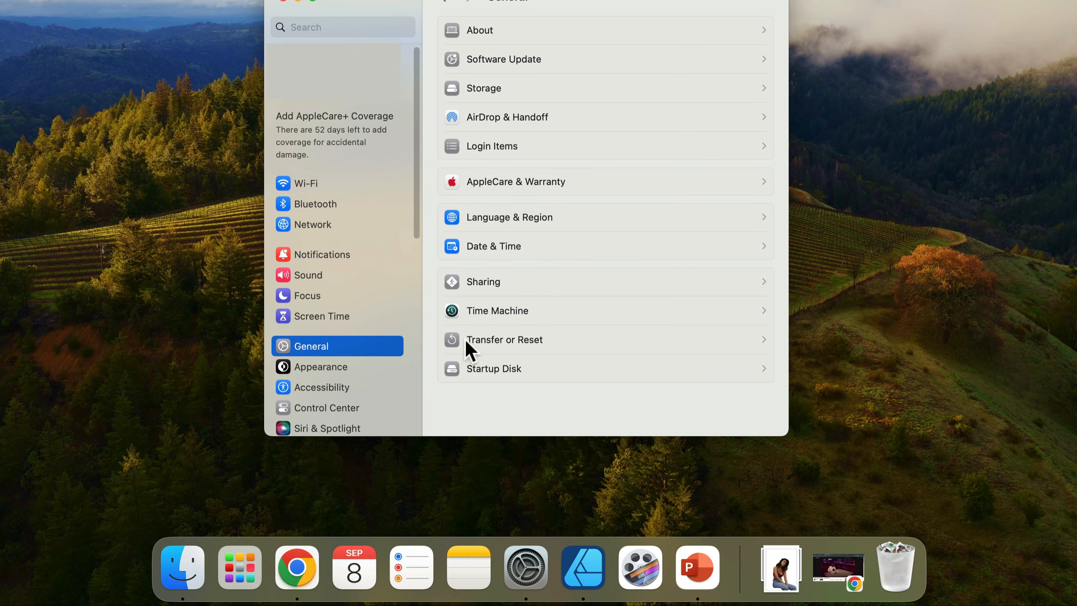
mouse_move(558, 347)
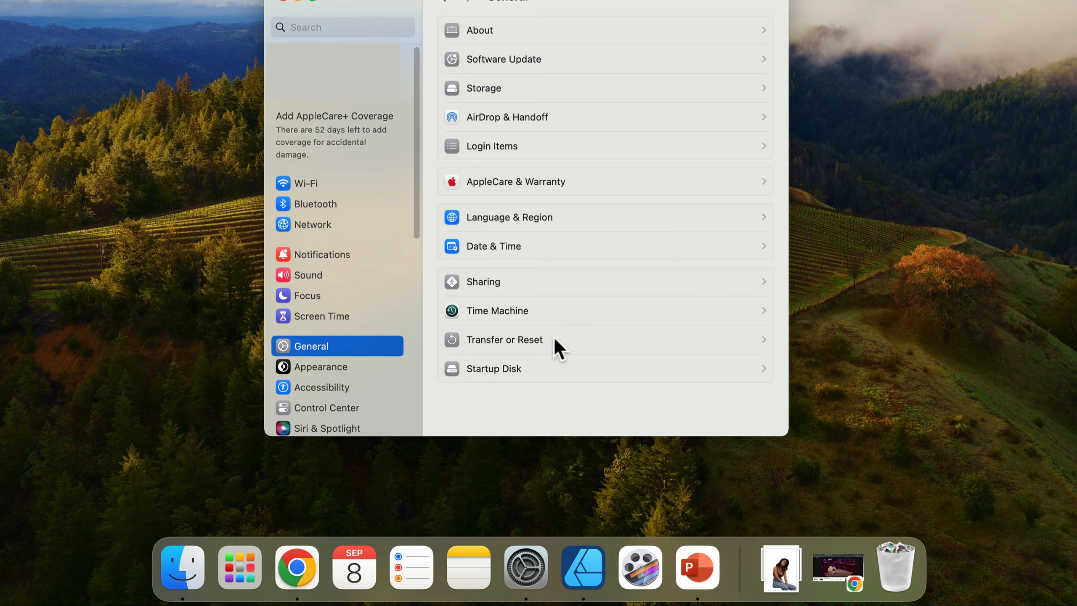
click(504, 340)
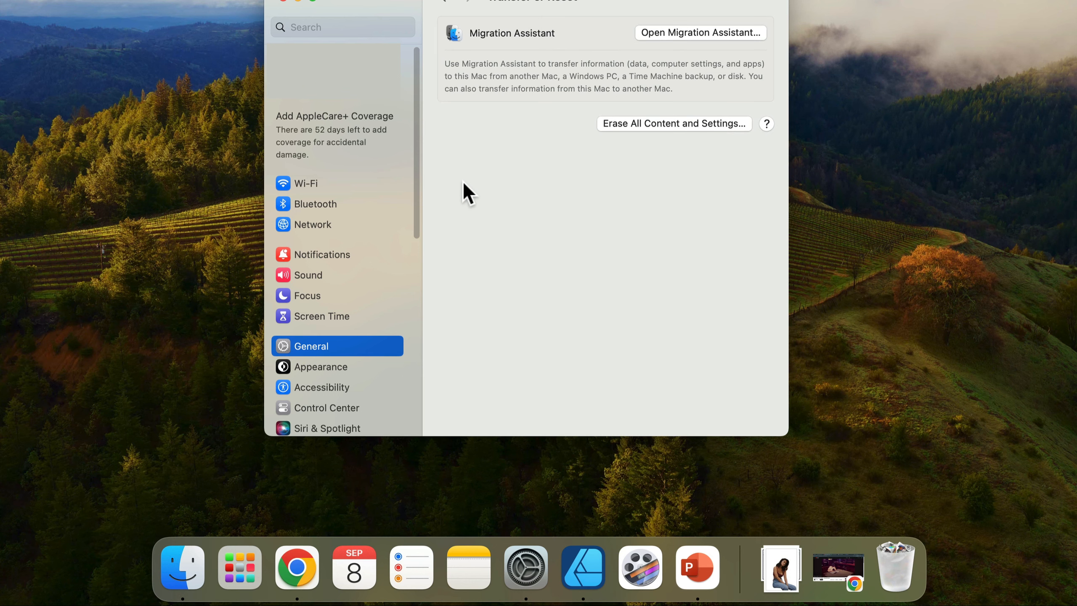
mouse_move(626, 130)
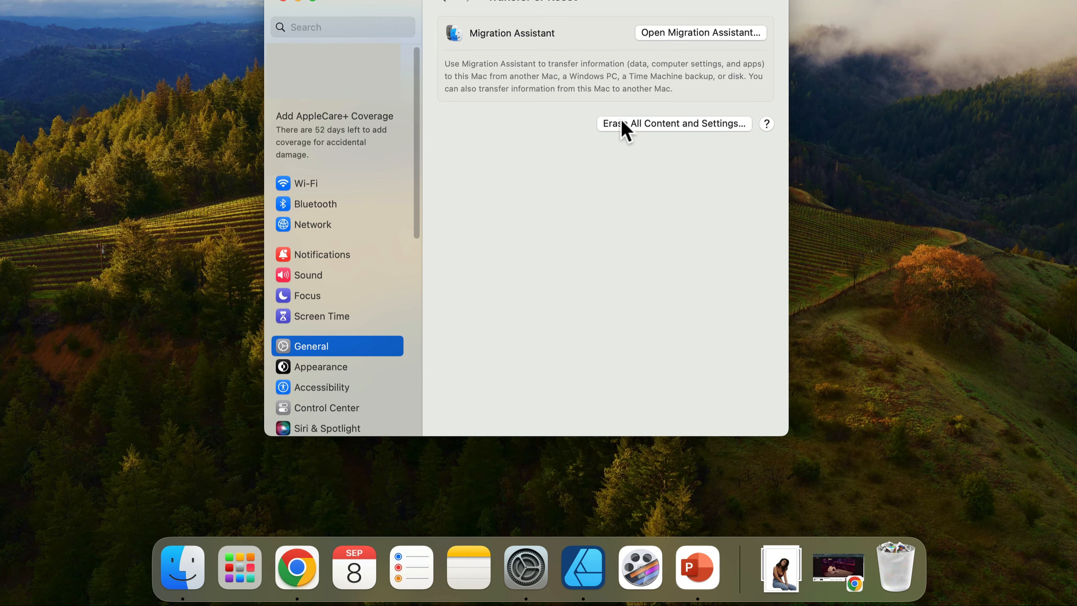
mouse_move(747, 133)
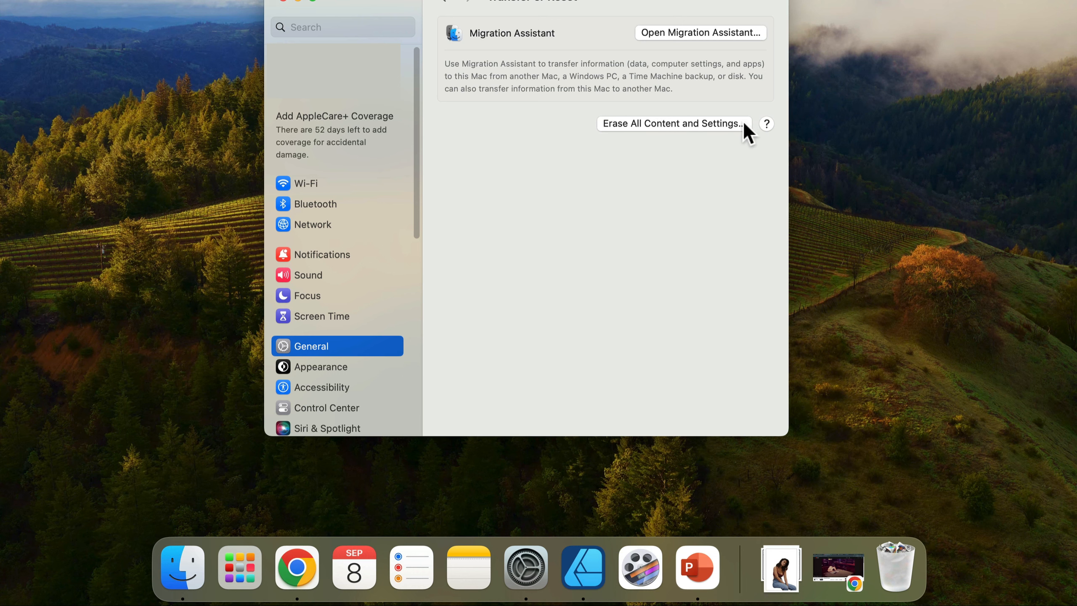
- Open the 'Use Transfer or Reset settings on Mac' help article and position it beside the settings window
click(765, 124)
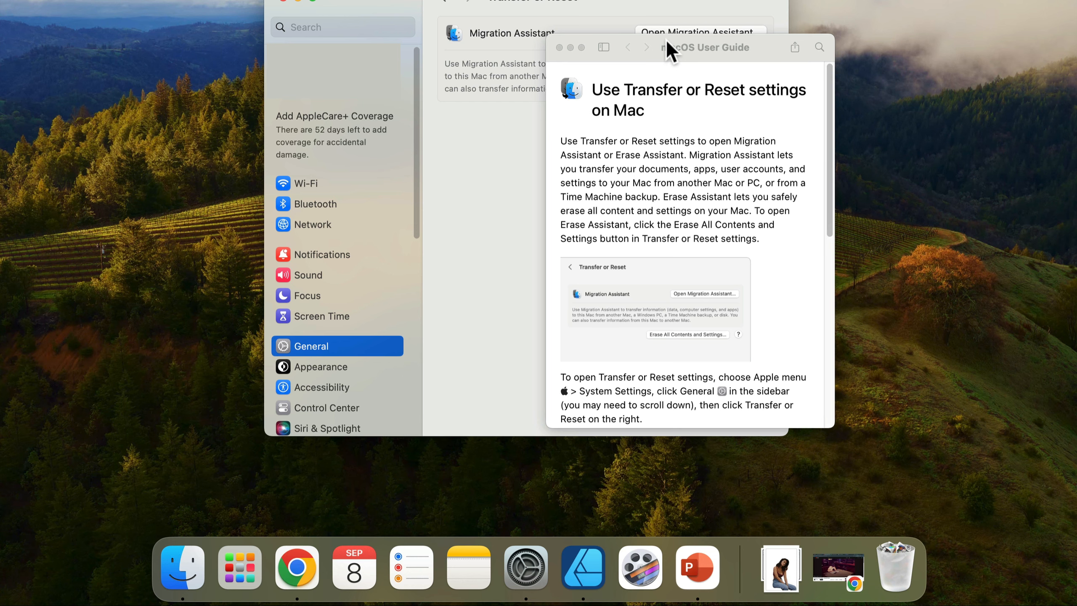
mouse_move(633, 37)
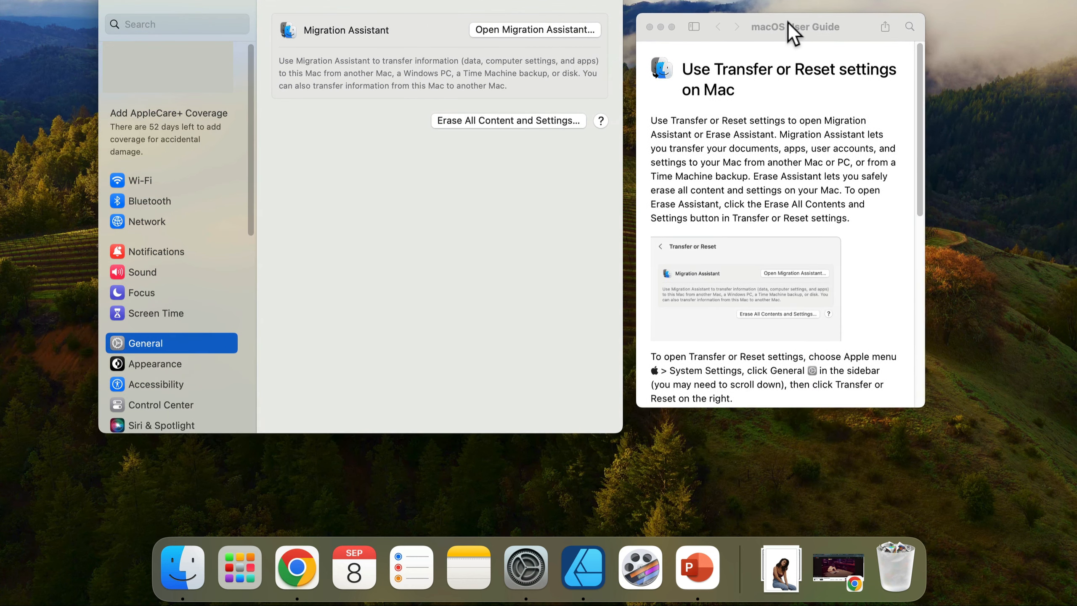
drag(795, 26, 781, 52)
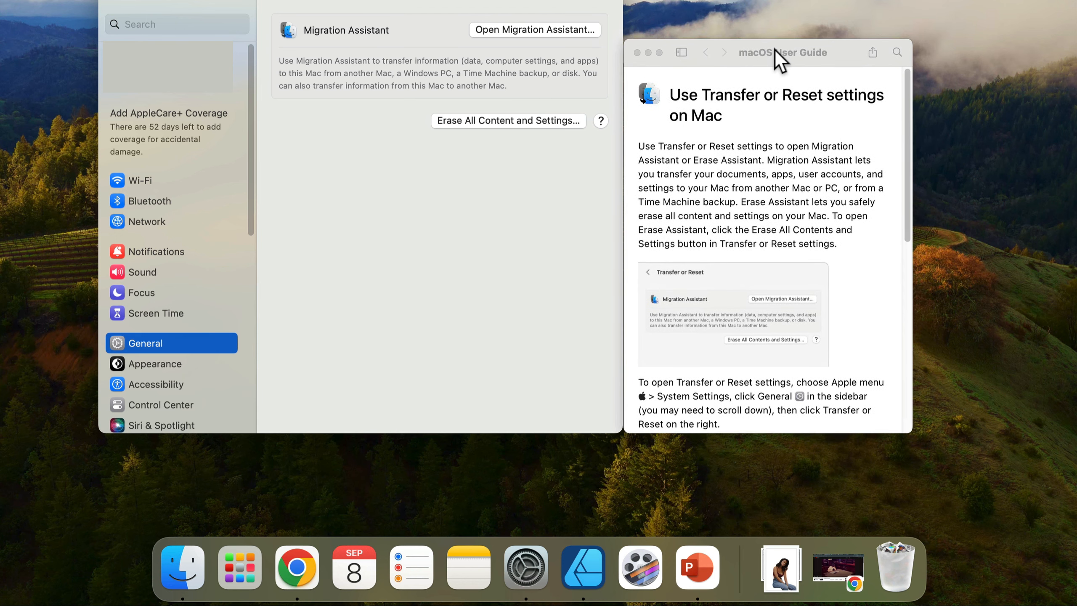
mouse_move(910, 45)
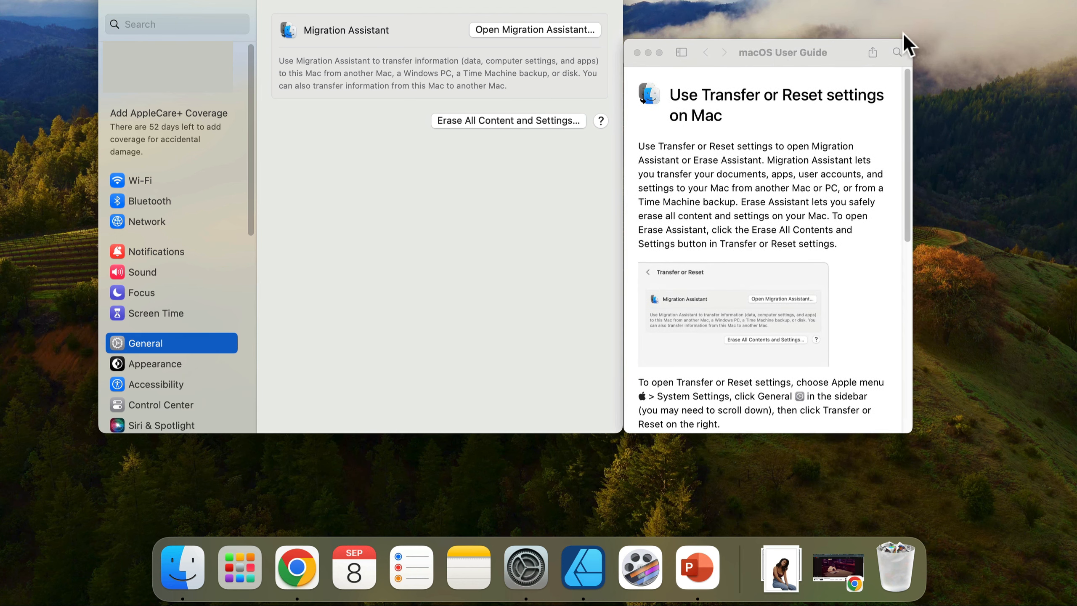
mouse_move(819, 70)
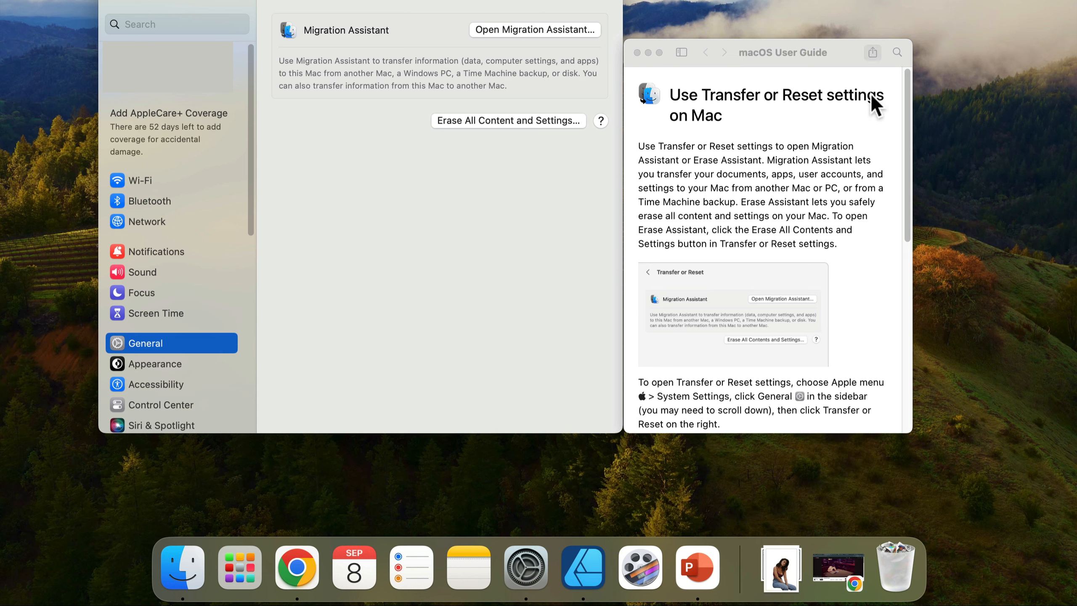
mouse_move(493, 327)
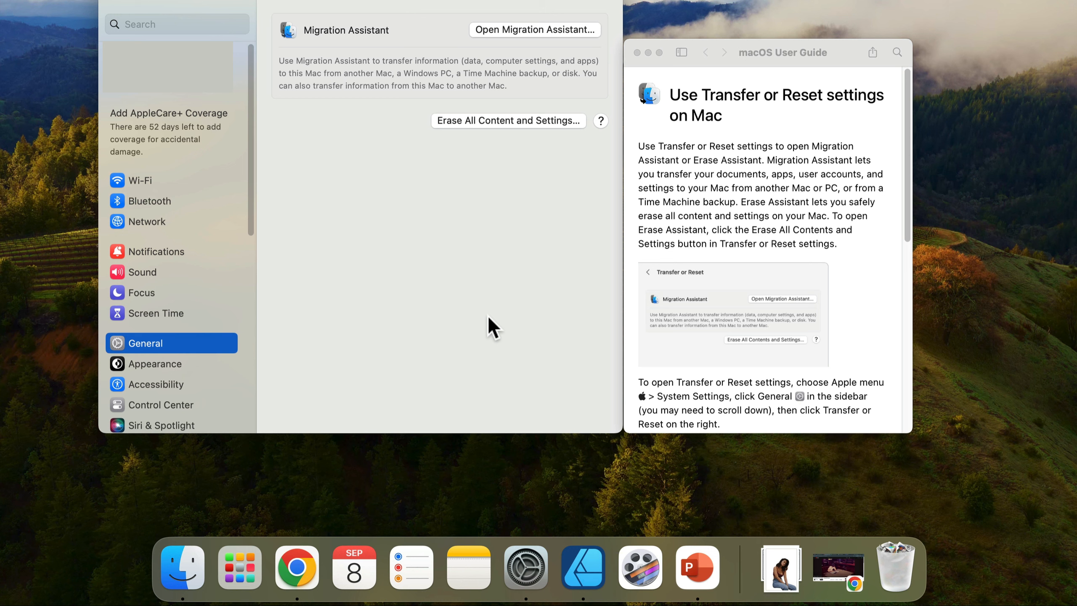
mouse_move(787, 56)
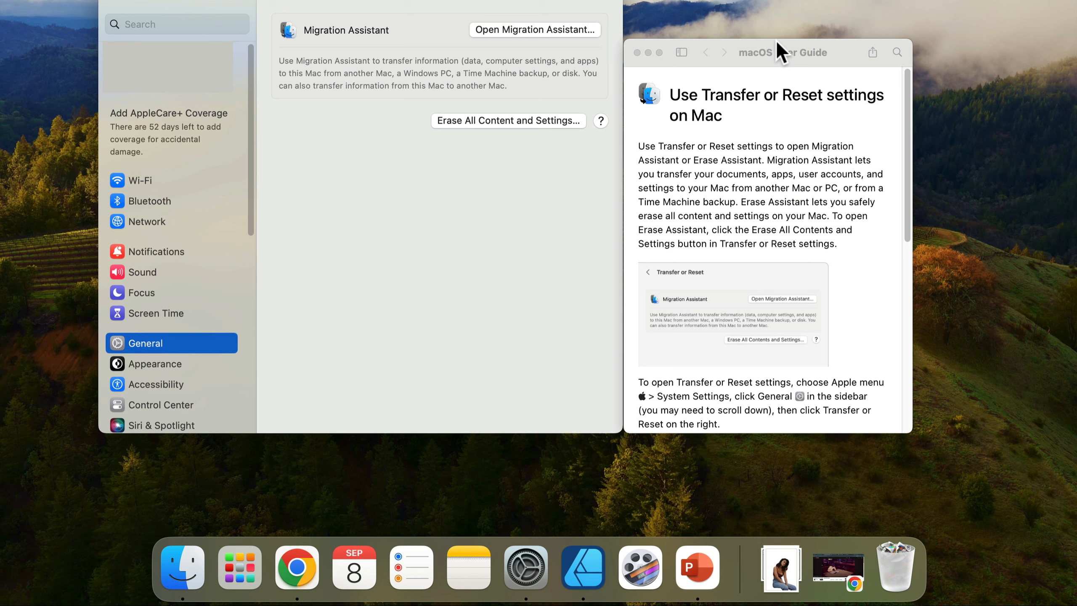
mouse_move(539, 29)
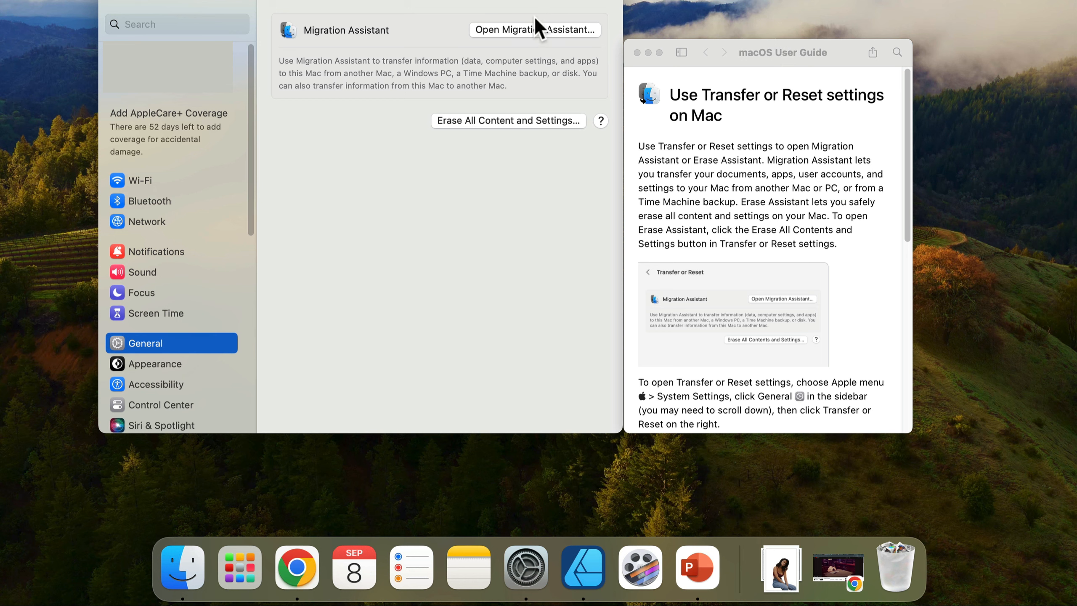
click(509, 120)
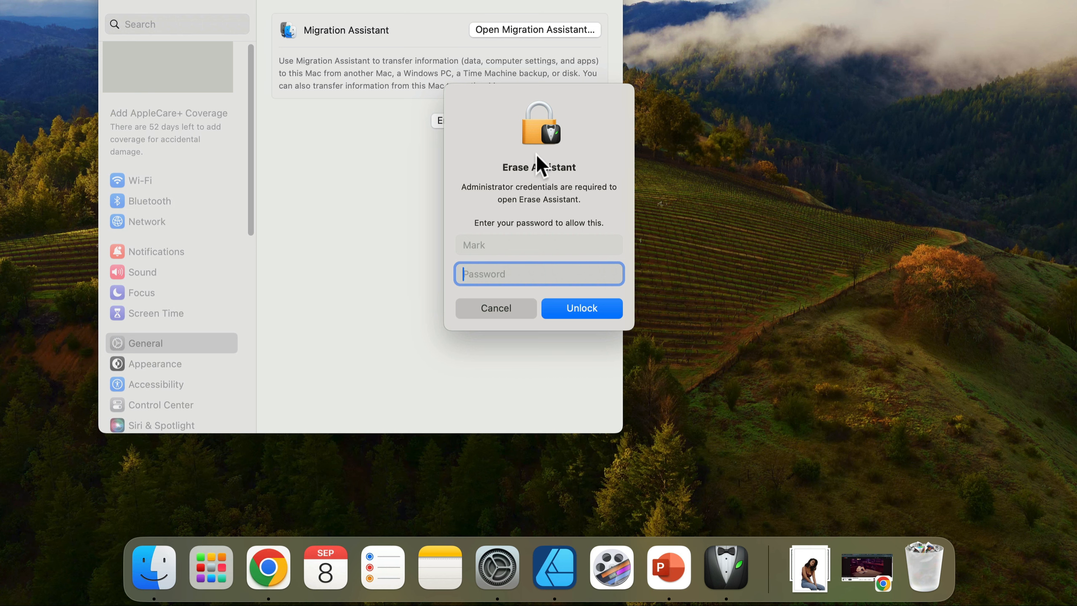
mouse_move(594, 77)
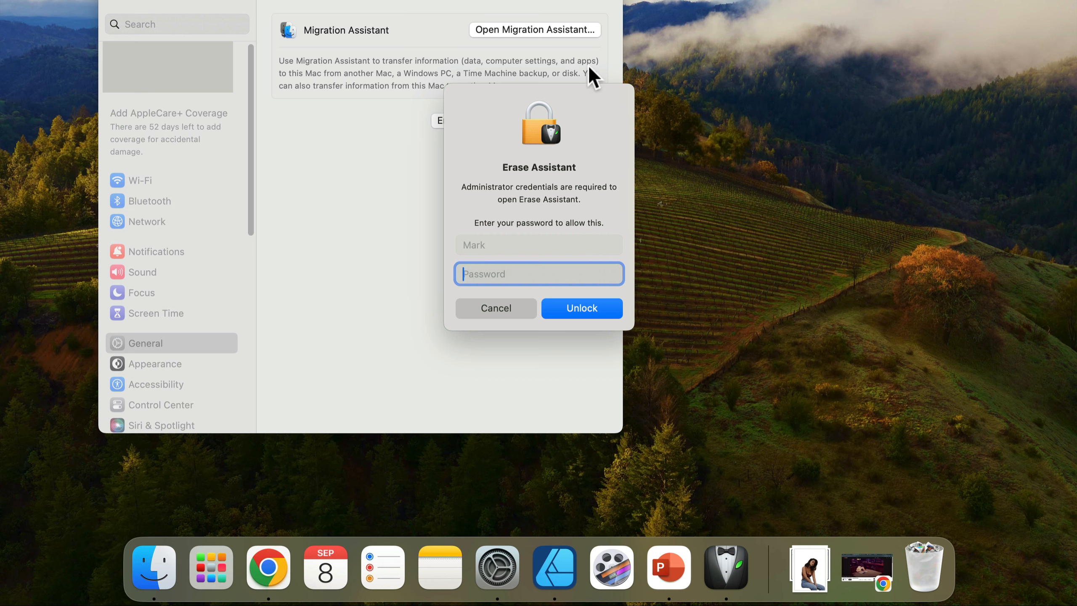
mouse_move(802, 415)
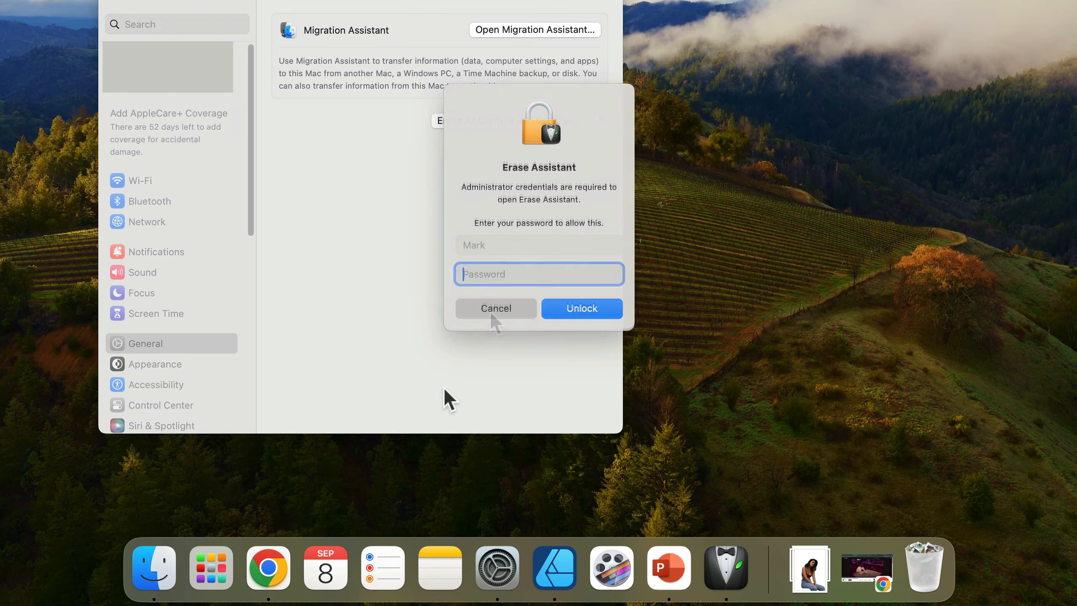
click(495, 307)
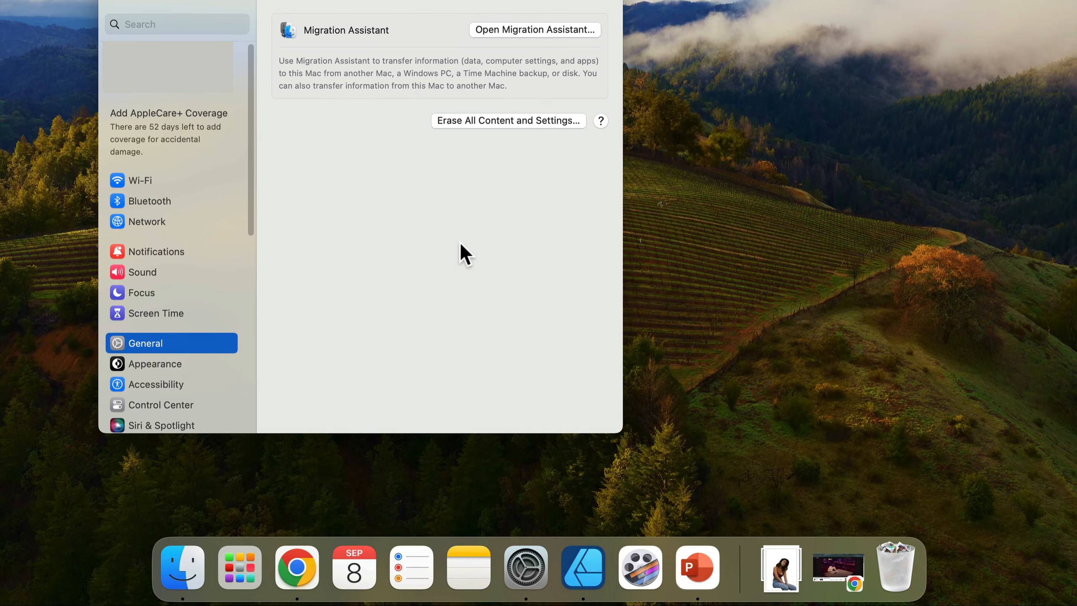